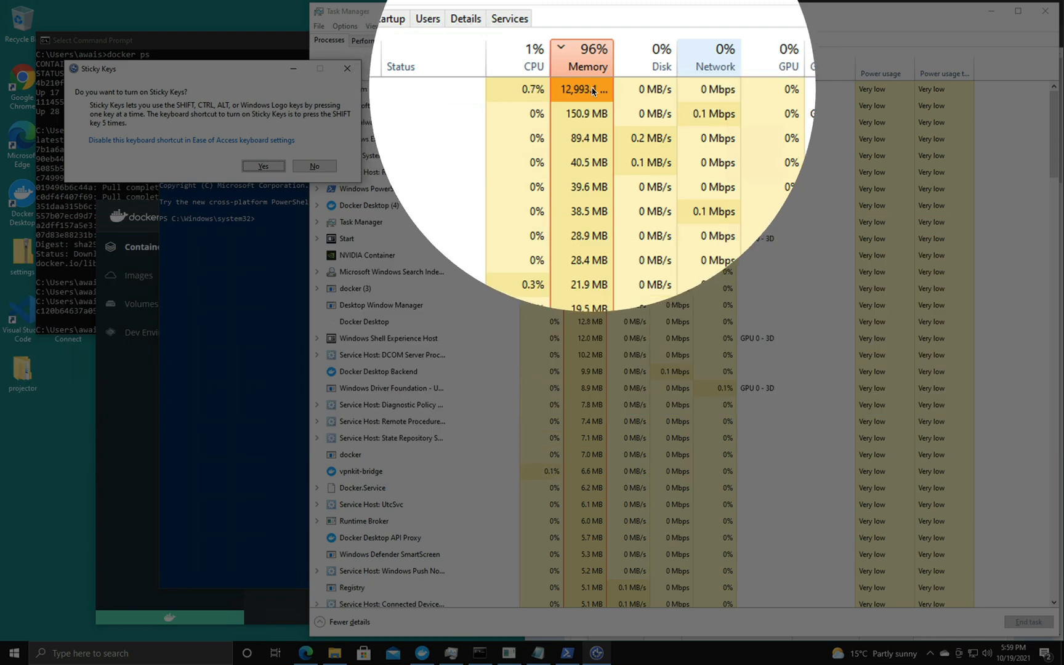
# Dismiss Sticky Keys and sort processes by memory, showing Vmmem near 12.9 GB
pyautogui.click(314, 165)
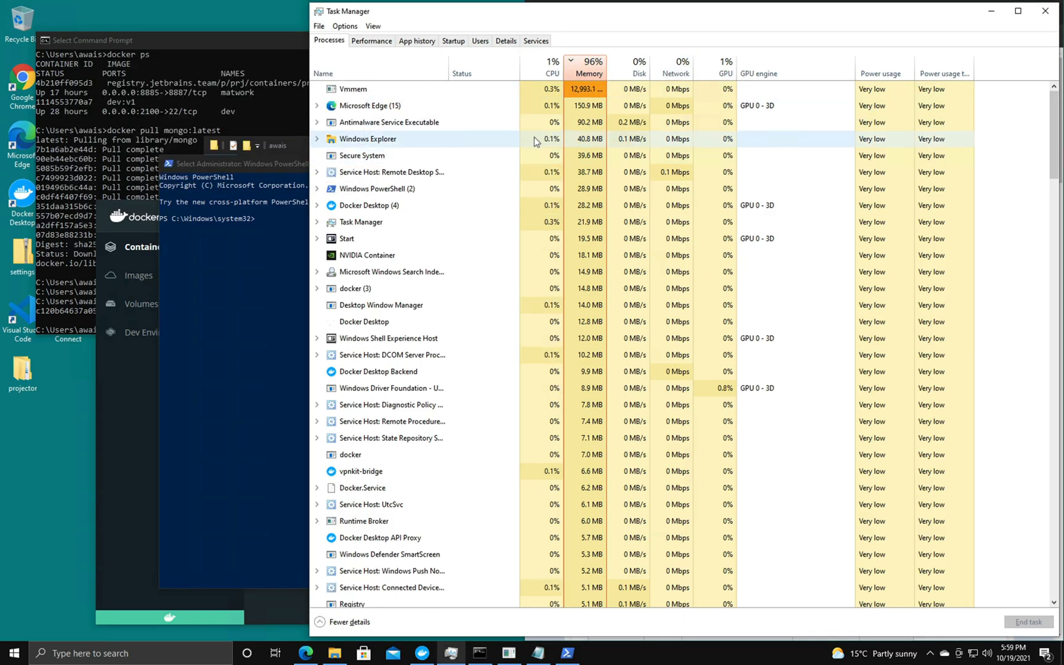
pyautogui.click(353, 89)
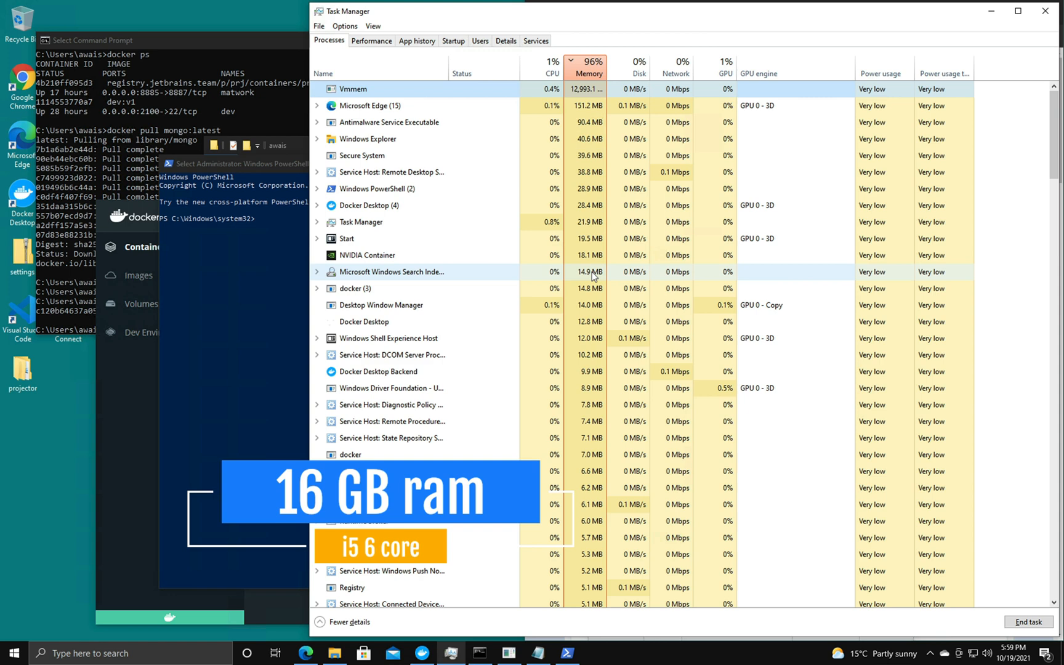
# Browse to C:\Users\awais in a new File Explorer window and open .wslconfig
pyautogui.rightClick(335, 654)
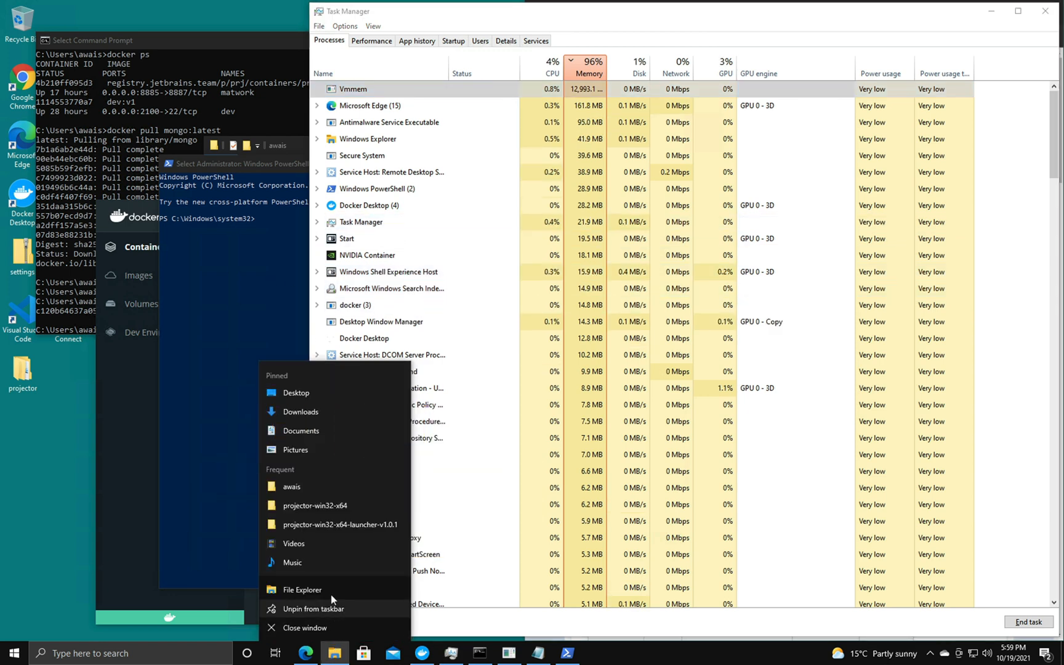
pyautogui.click(302, 590)
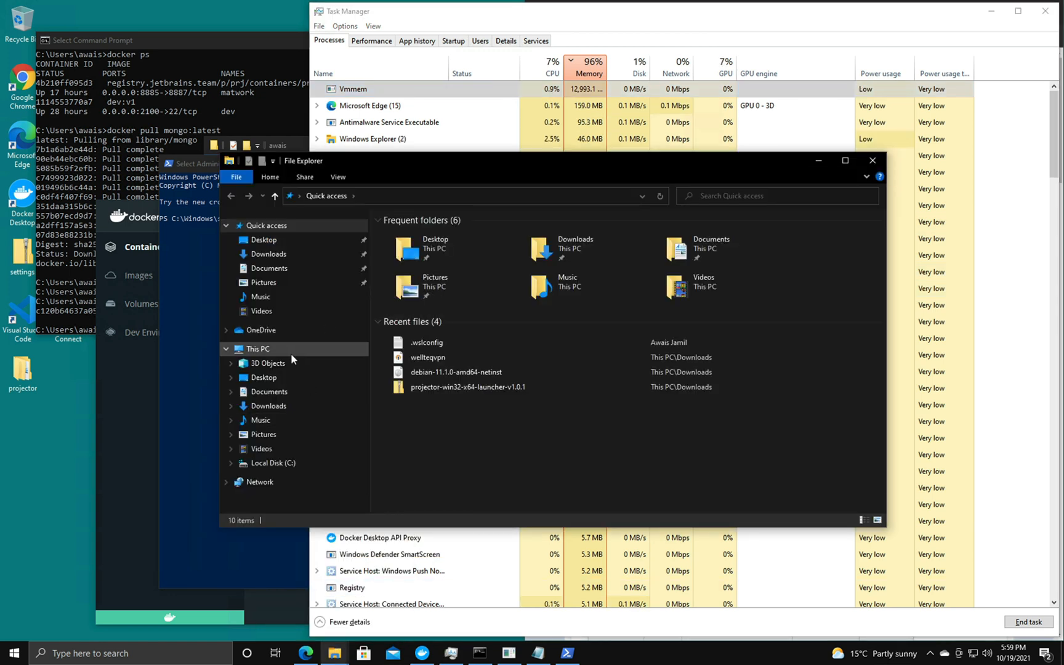
pyautogui.click(272, 463)
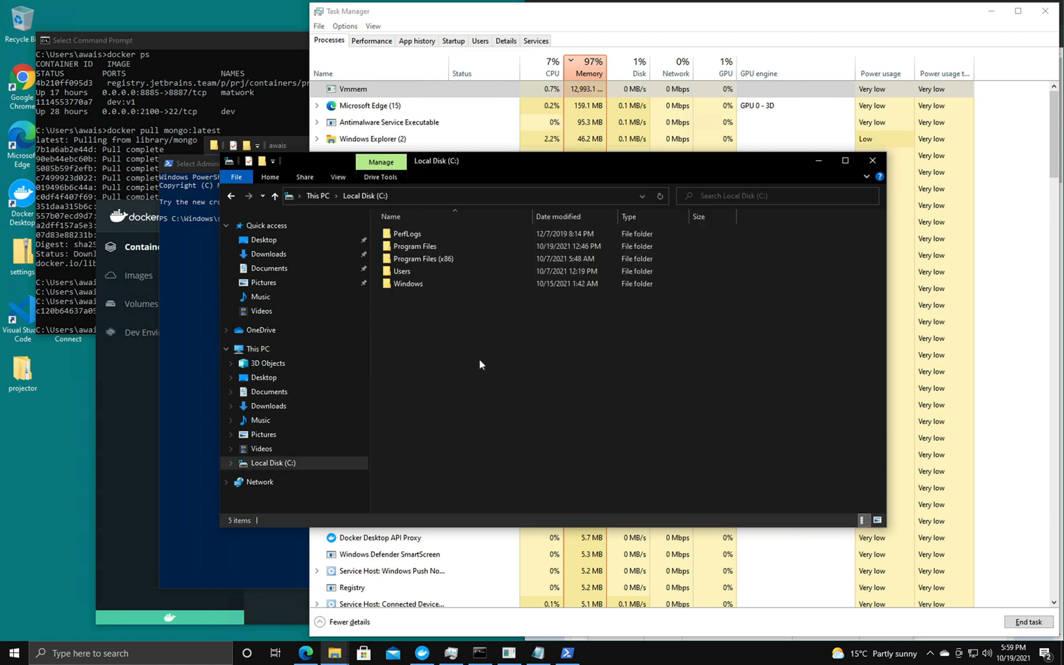
pyautogui.doubleClick(401, 271)
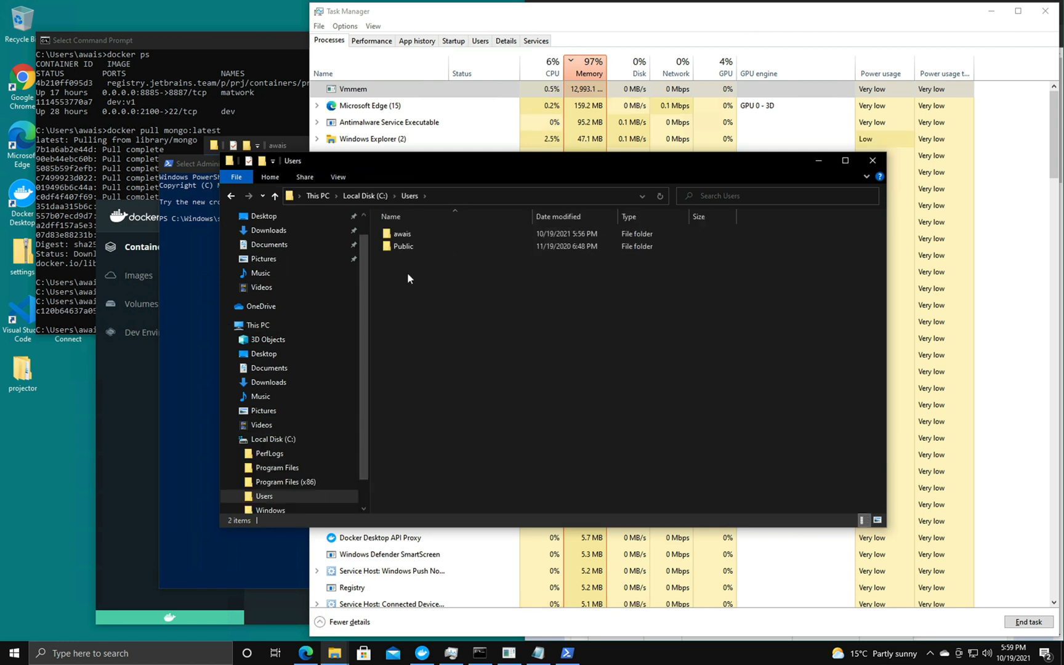
pyautogui.doubleClick(401, 233)
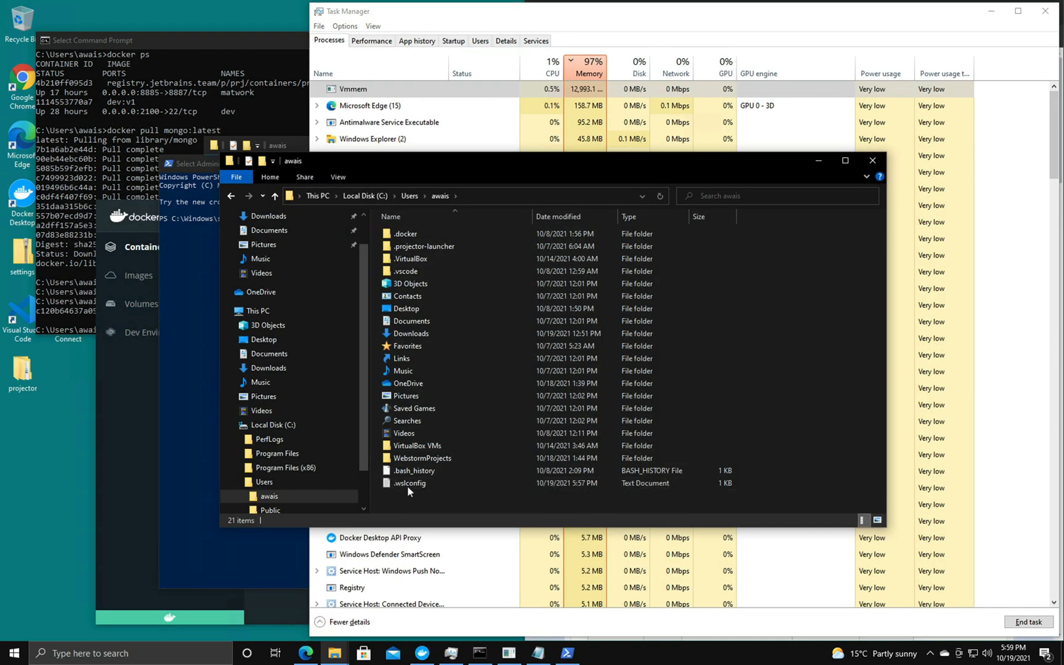
pyautogui.doubleClick(409, 482)
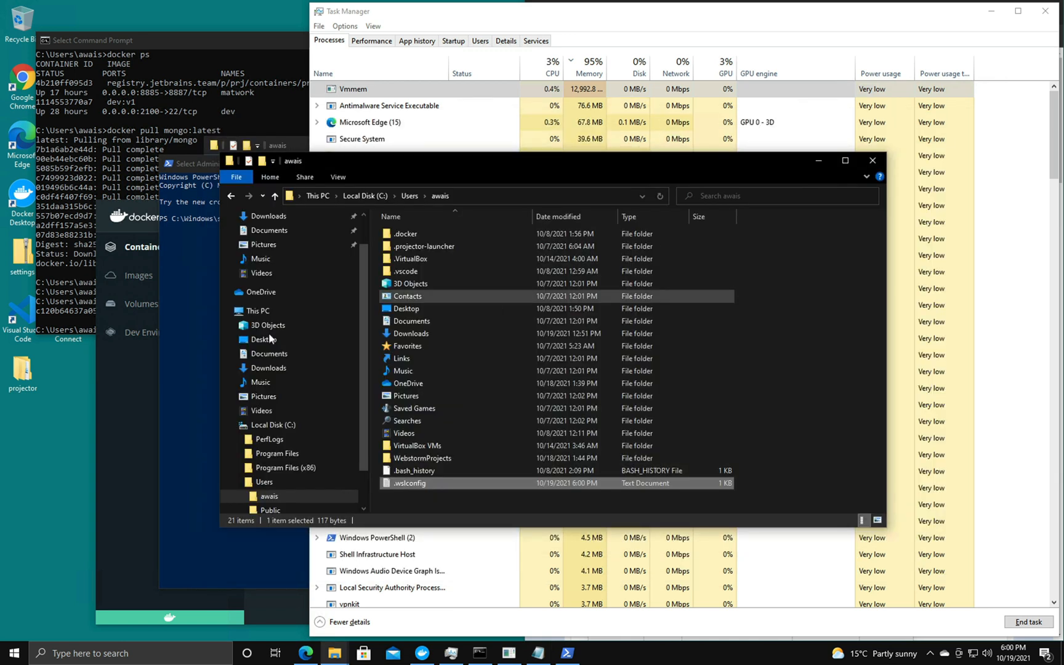
# Search 'powe' from Start and run Windows PowerShell as administrator
pyautogui.click(11, 653)
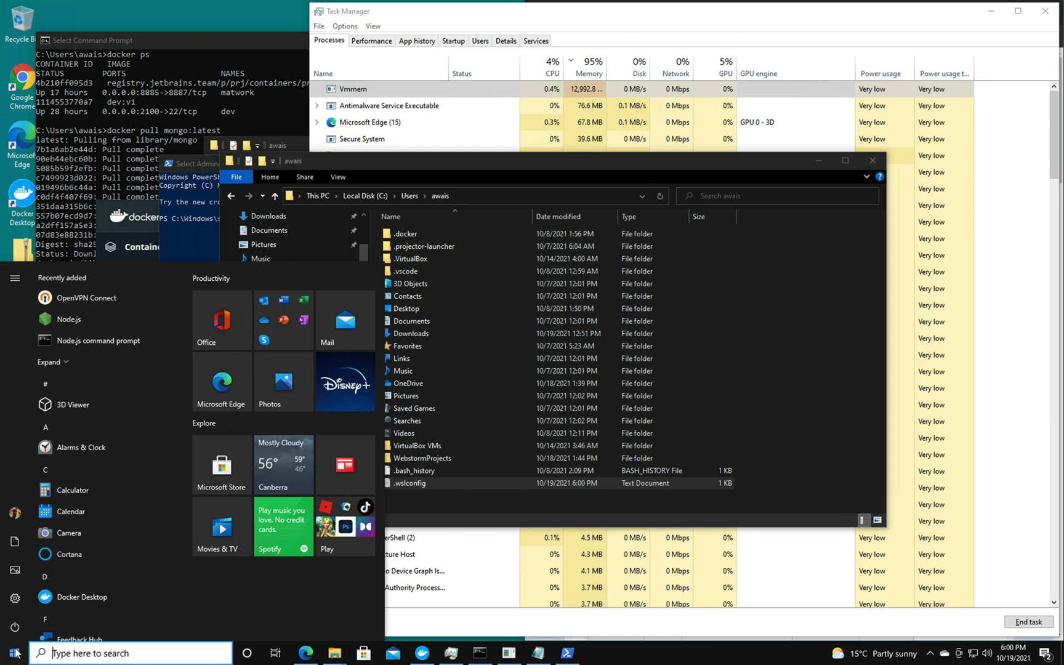
pyautogui.write('powe')
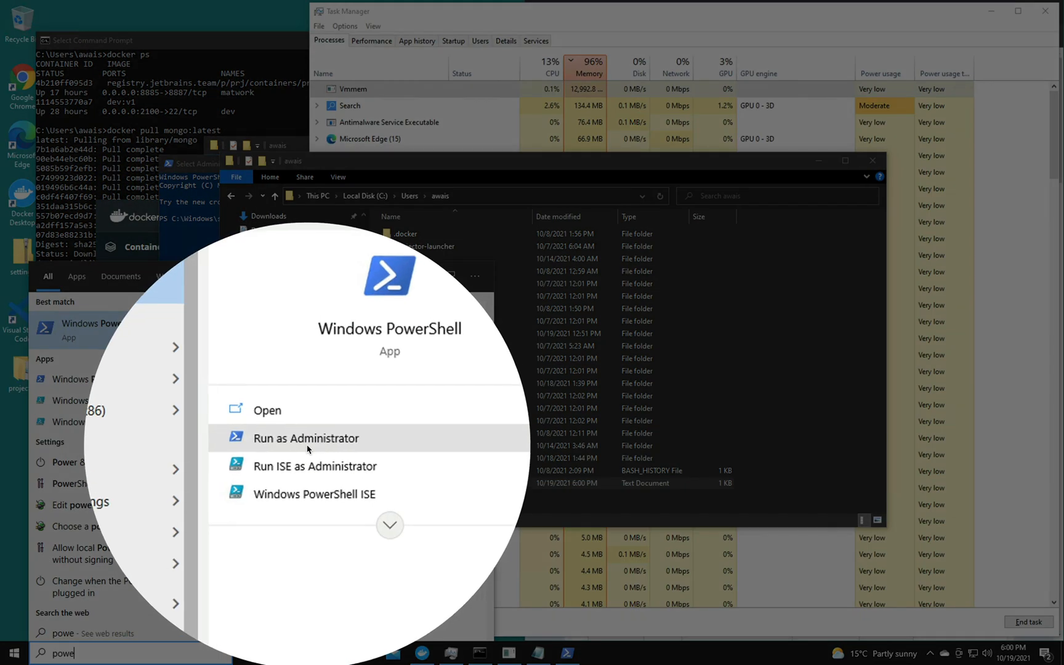
pyautogui.click(306, 438)
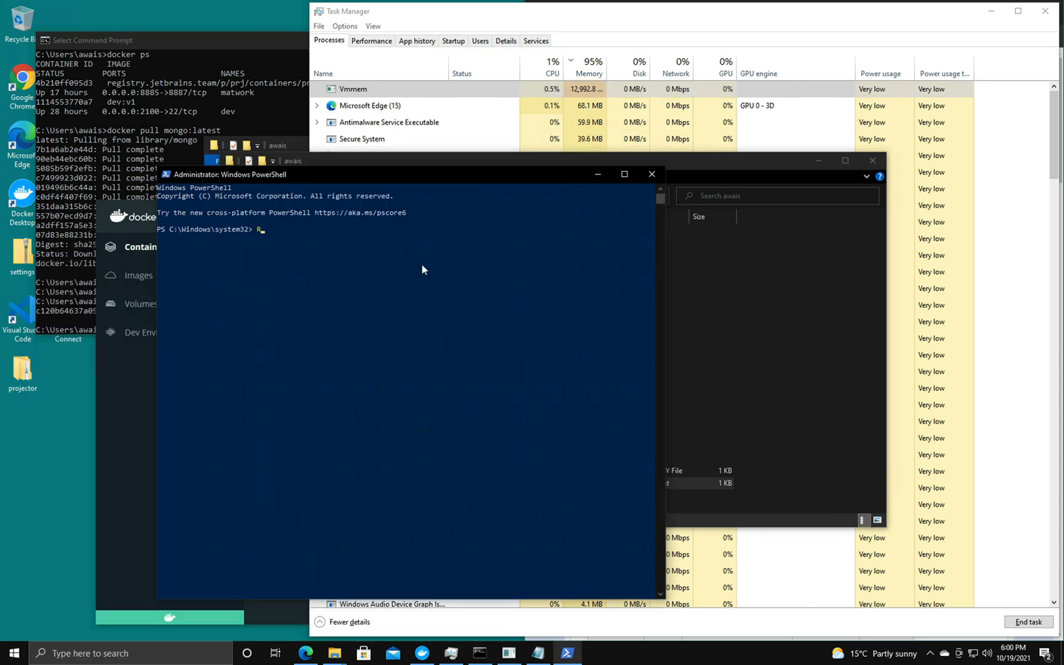
# Run Restart-Service LxssManager, then restart Docker Desktop's WSL 2 backend
pyautogui.write('Restart-')
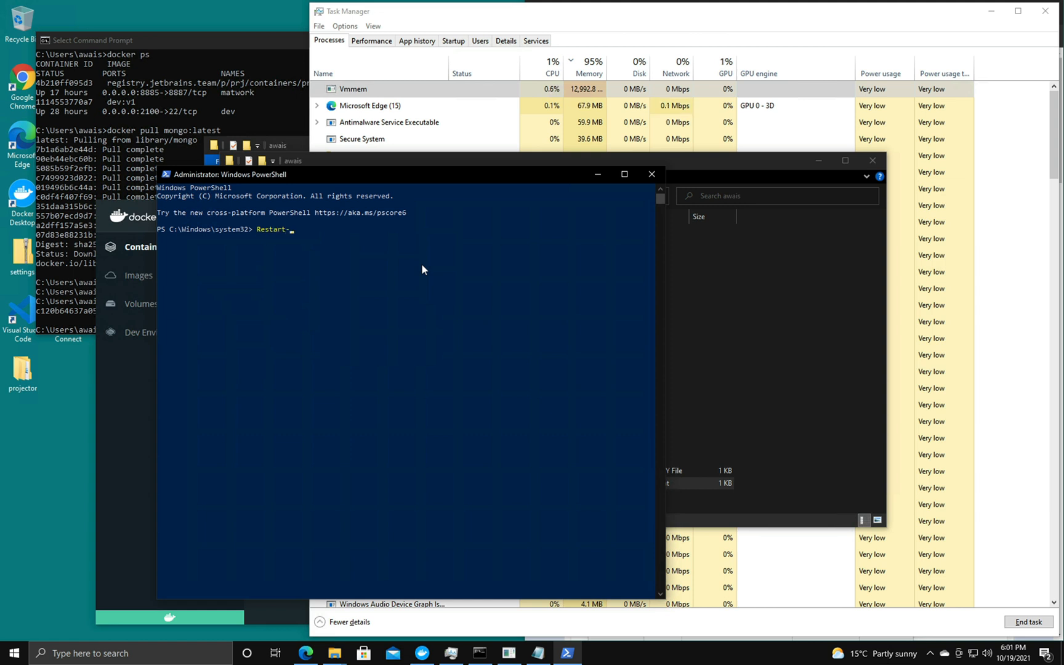
pyautogui.write('Service LxssM')
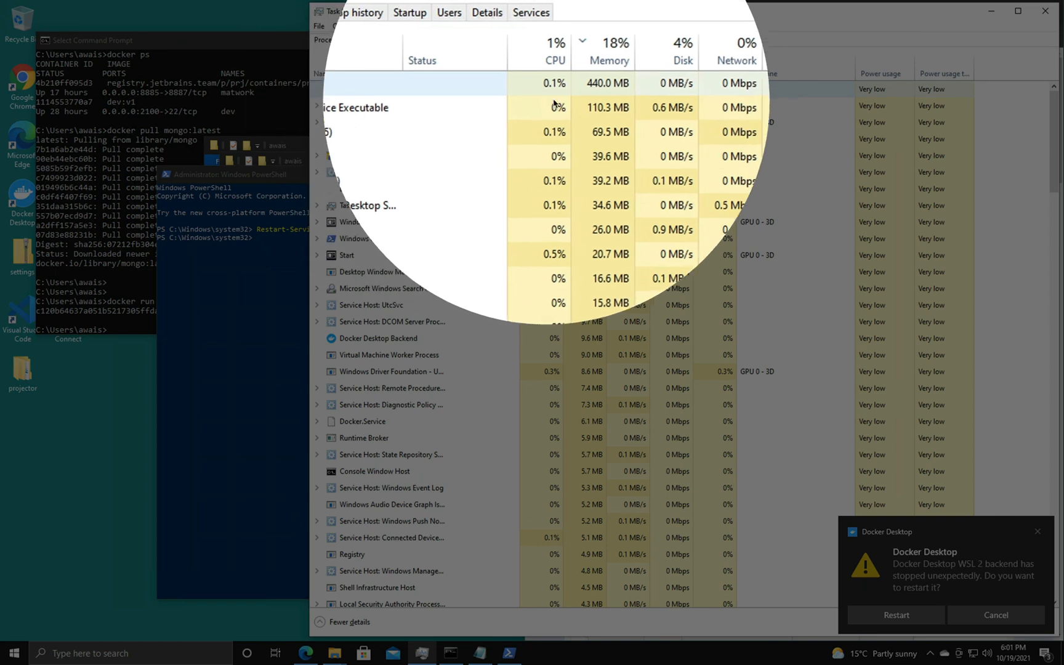
pyautogui.moveTo(828, 461)
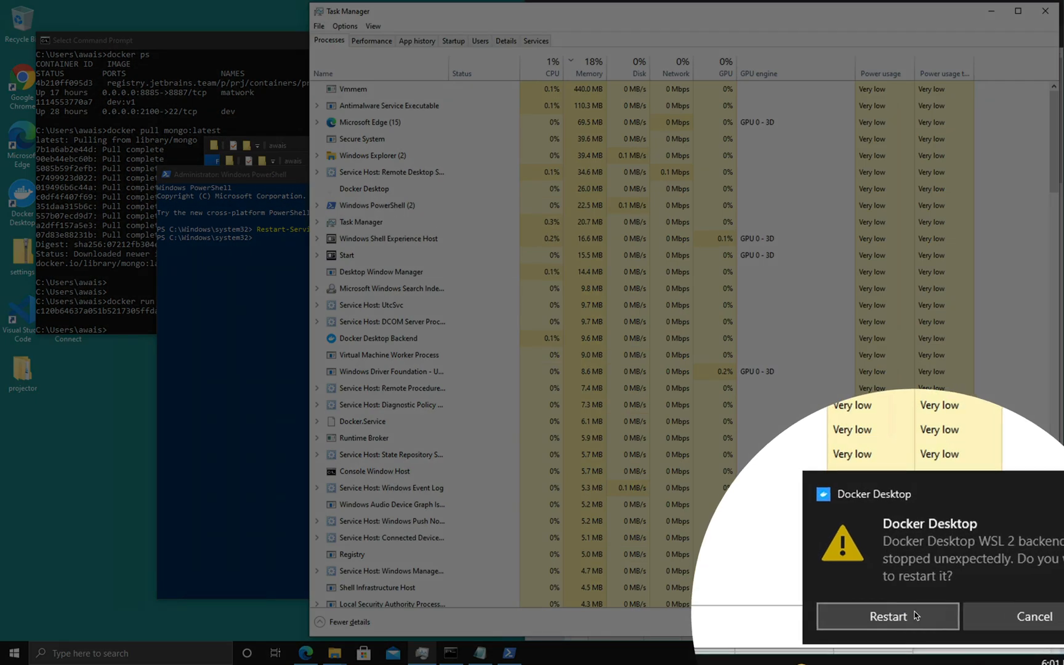
pyautogui.click(888, 617)
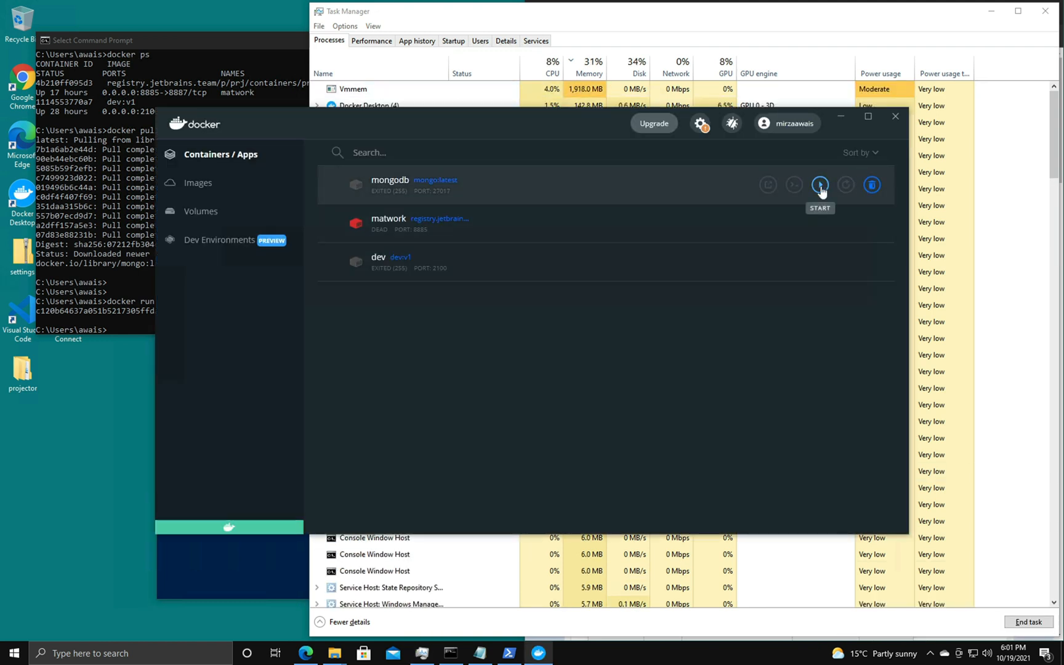
# Start the mongodb container, try starting matwork, then delete matwork
pyautogui.click(819, 185)
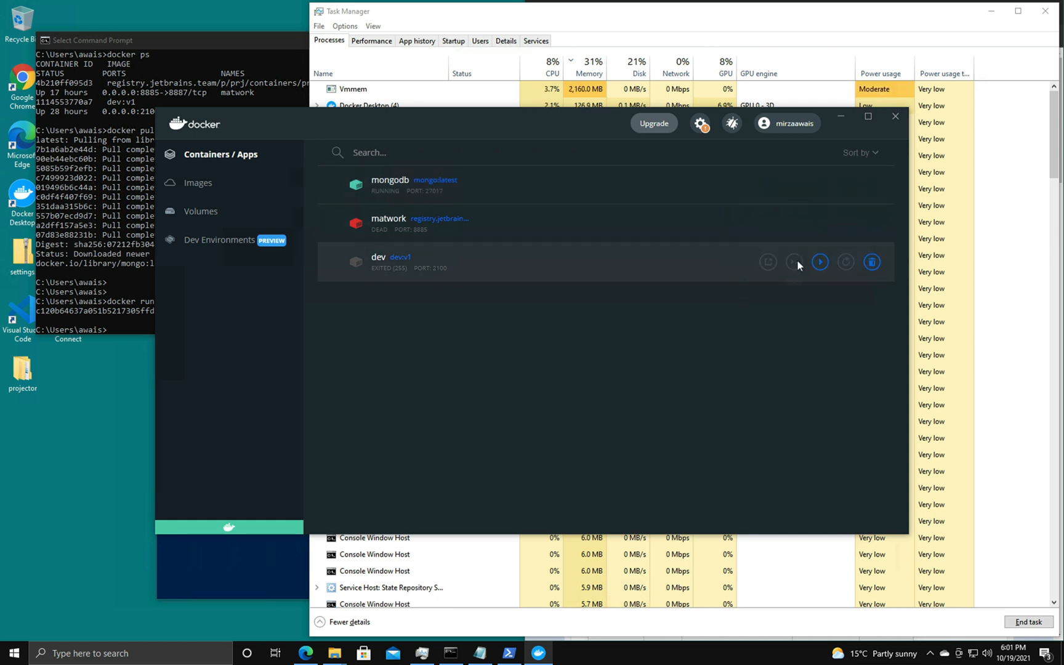
pyautogui.moveTo(698, 412)
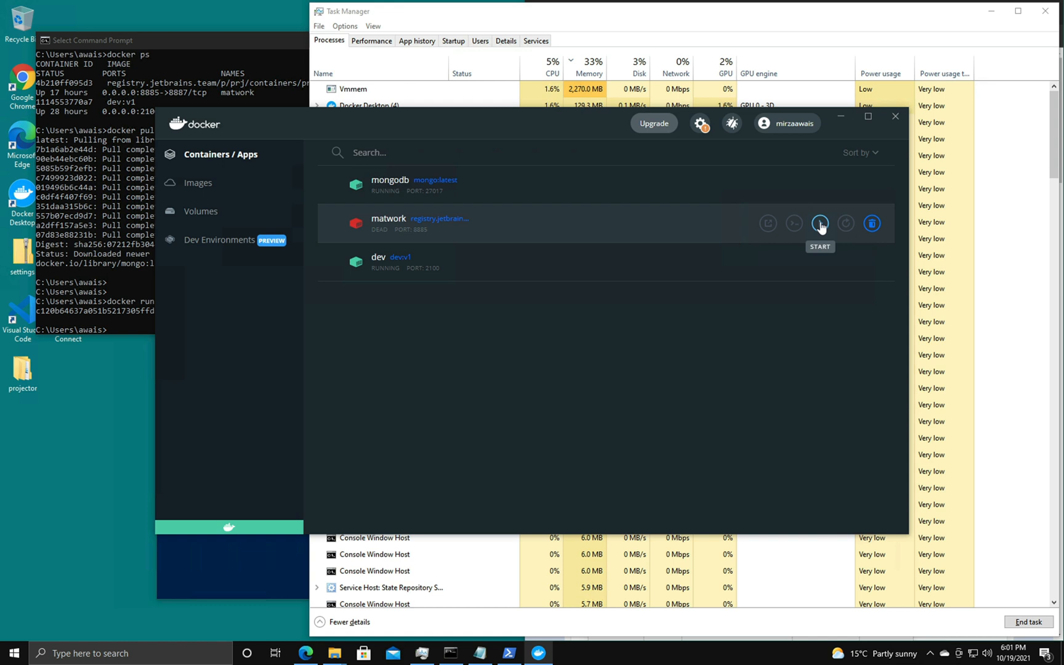
pyautogui.click(820, 223)
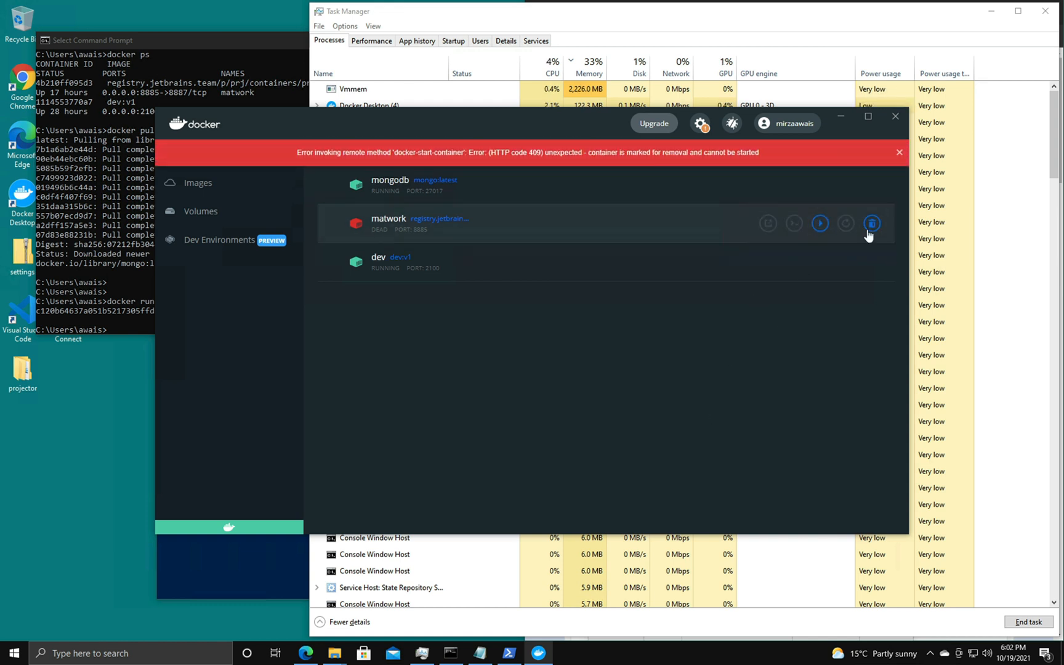
pyautogui.click(871, 223)
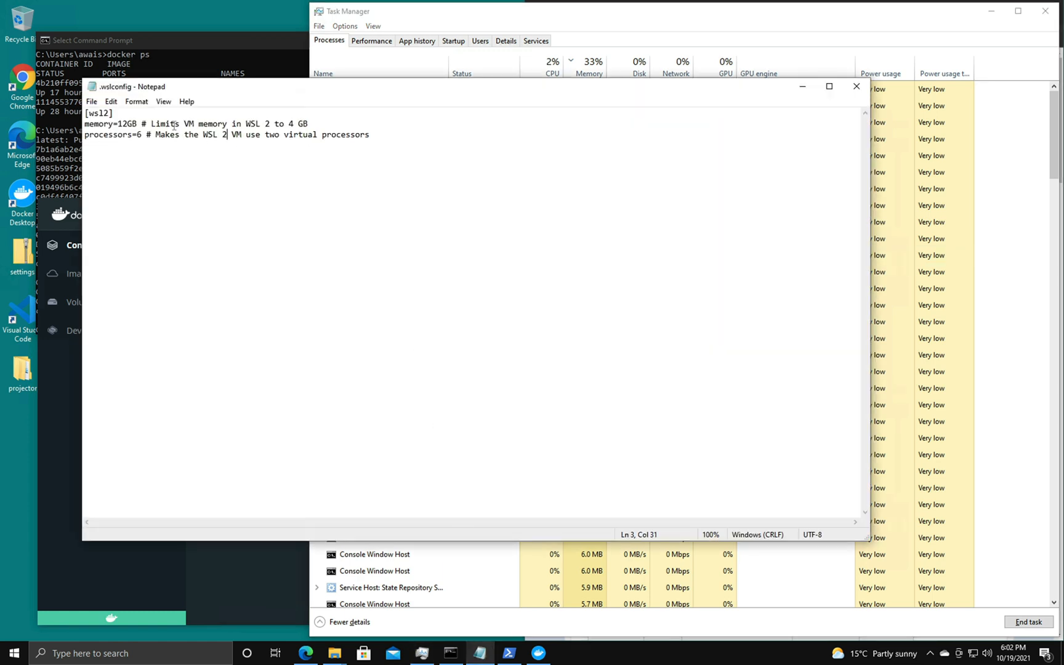
# Select the 12GB value on the memory line of .wslconfig
pyautogui.doubleClick(125, 124)
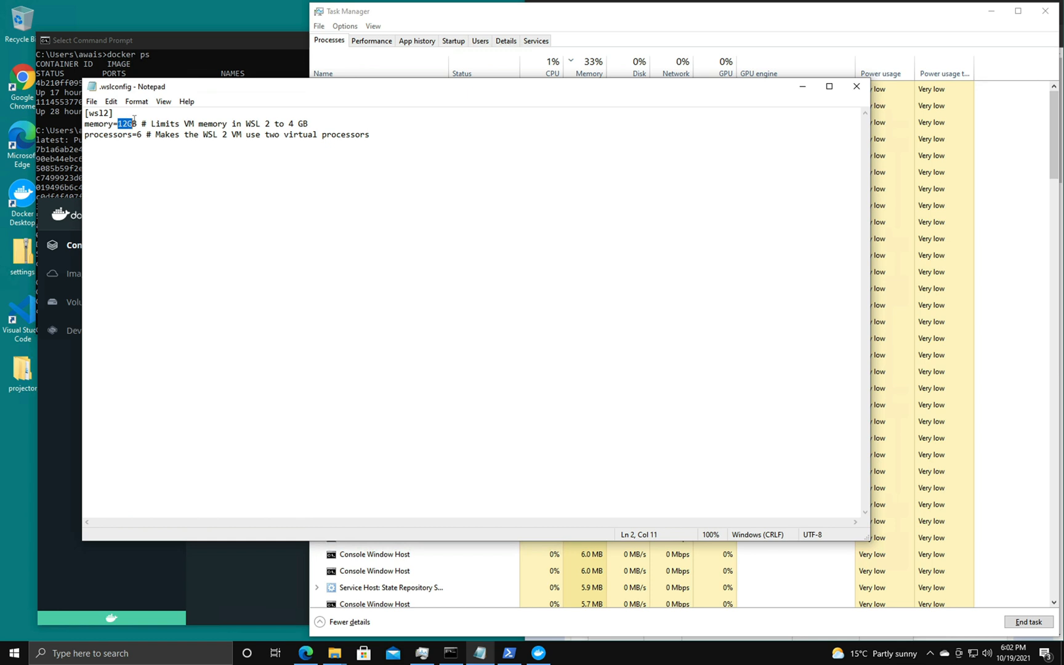
pyautogui.moveTo(227, 323)
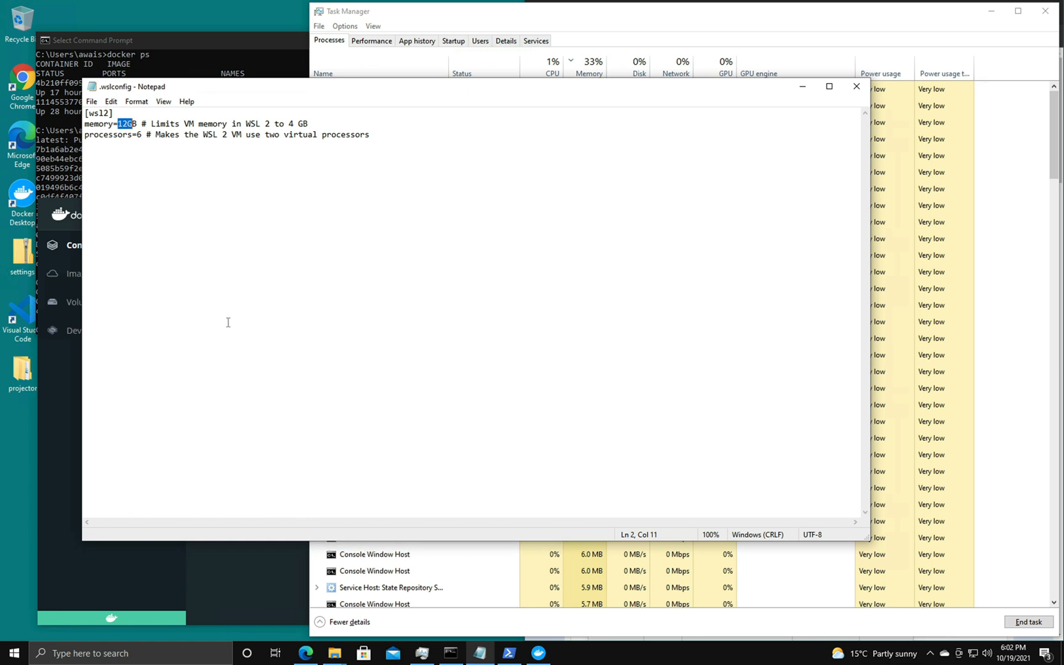